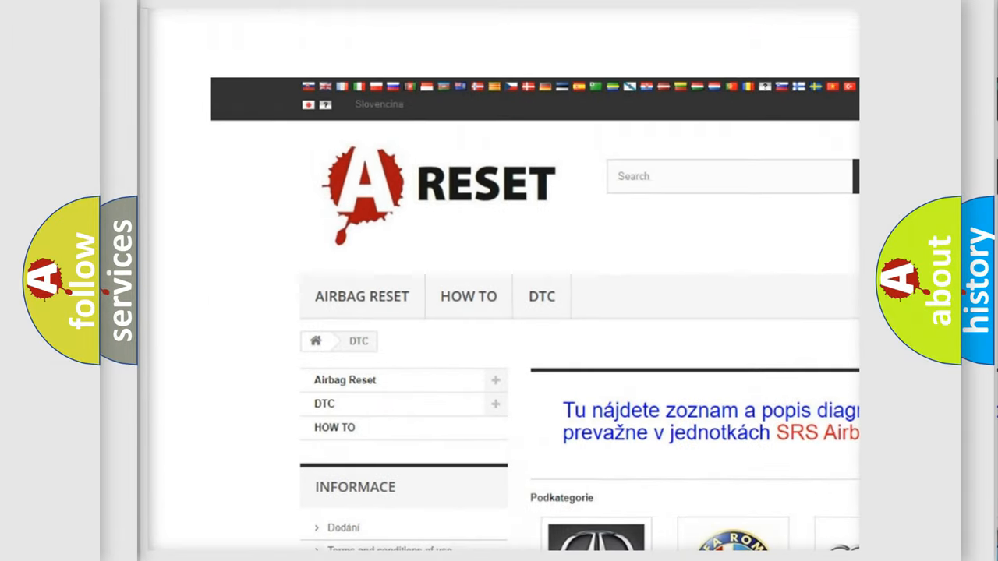
Browse the Lincoln DTC code list, then show the HEX C418 to DTC U0418 diagram
{"action": "scroll", "scroll_direction": "down", "scroll_amount": 3}
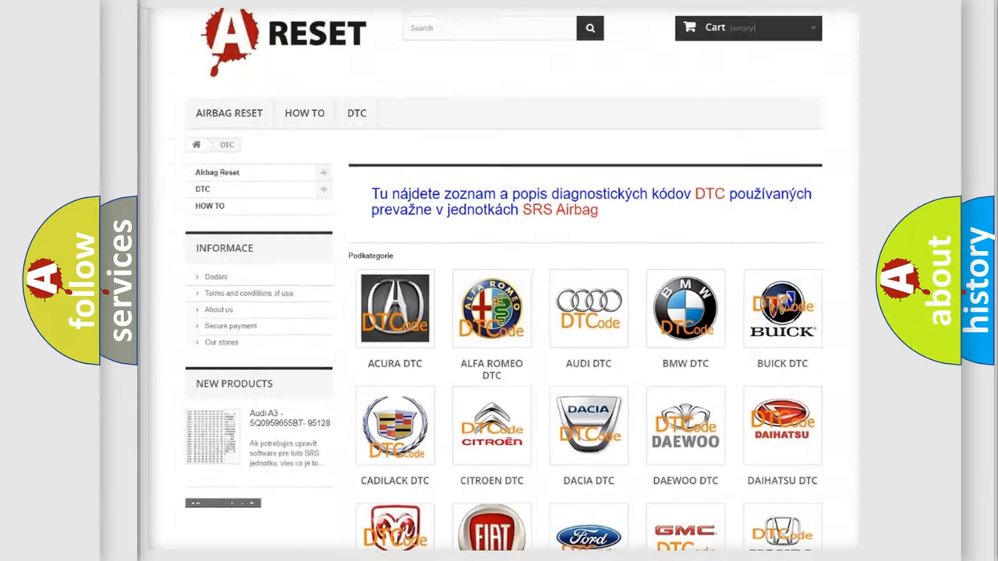
{"action": "scroll", "scroll_direction": "down", "scroll_amount": 3}
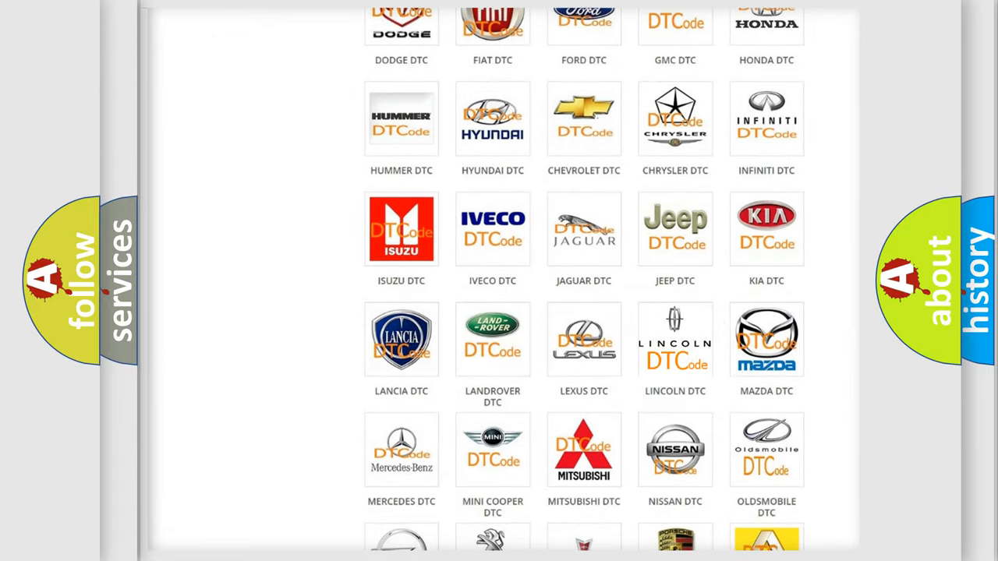
{"action": "left_click", "coordinate": [675, 339]}
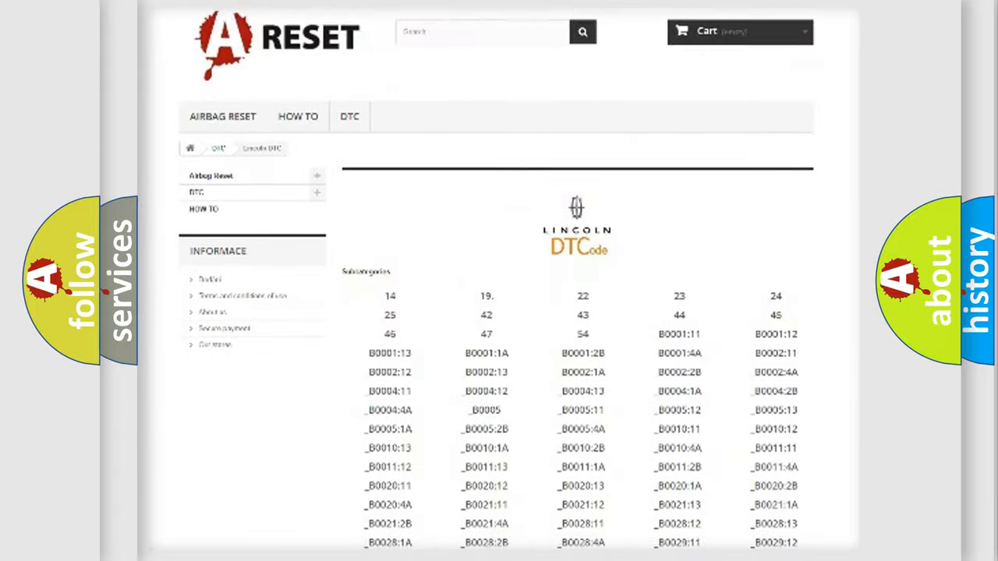
{"action": "scroll", "scroll_direction": "down", "scroll_amount": 3}
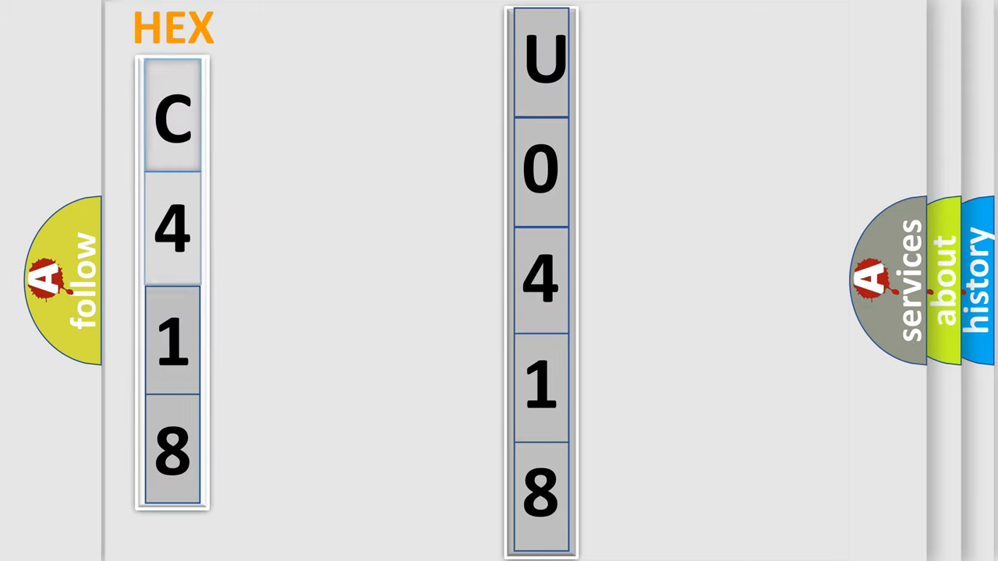
{"action": "left_click", "coordinate": [173, 117]}
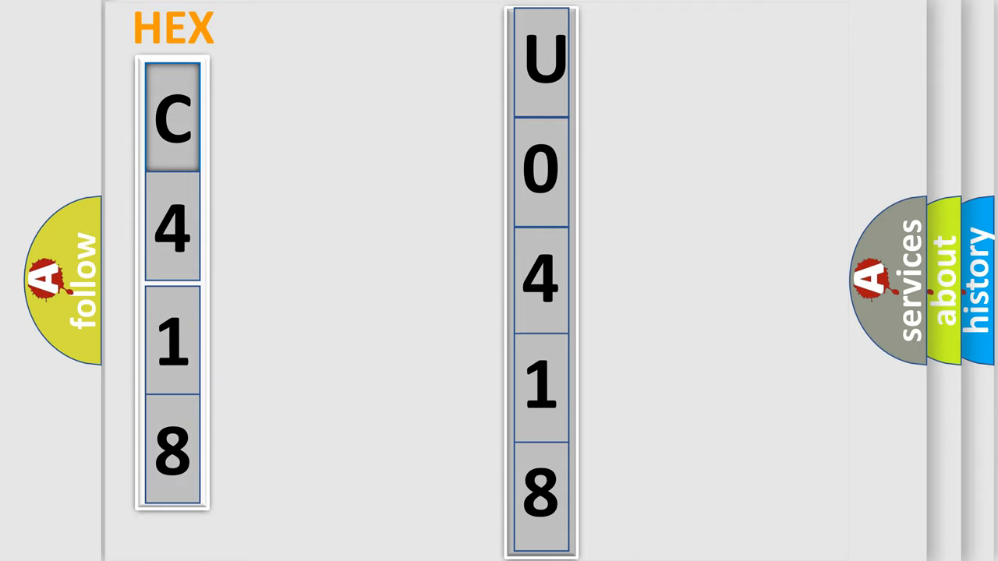